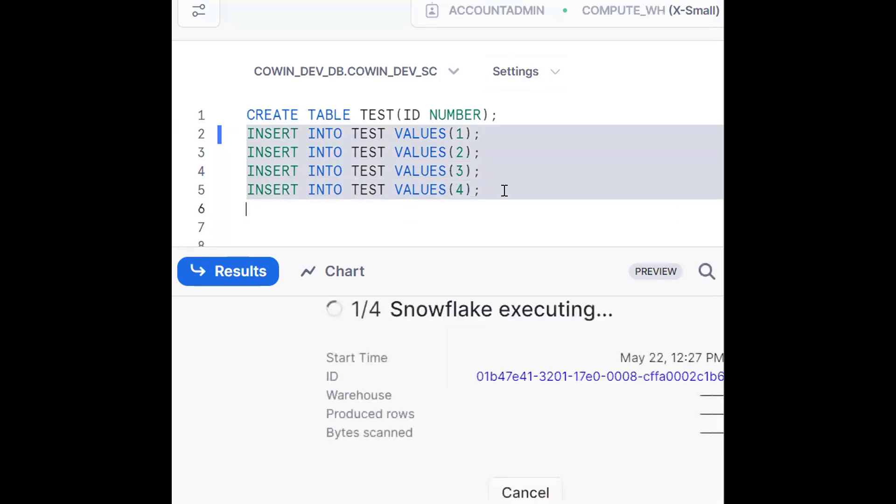
# Step: Query the TEST table with SELECT * FROM TEST to show IDs 1 through 4
pyautogui.write('SELECT * FROM TEST;')
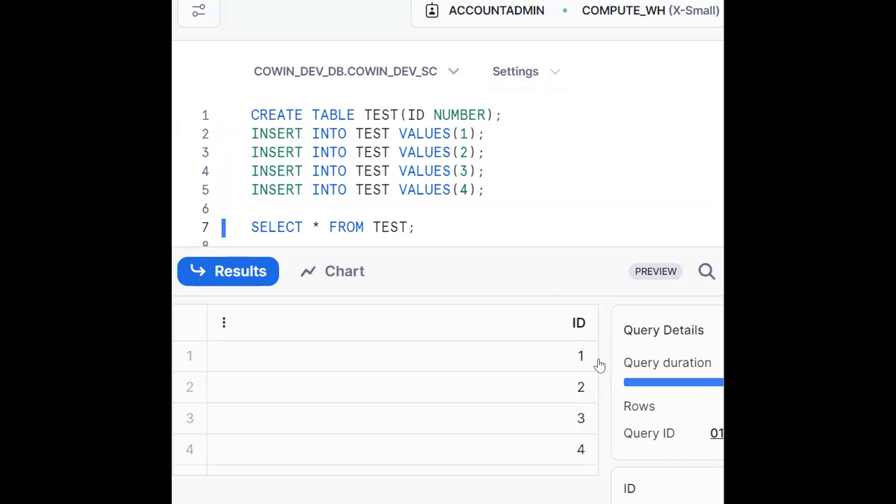
pyautogui.moveTo(583, 393)
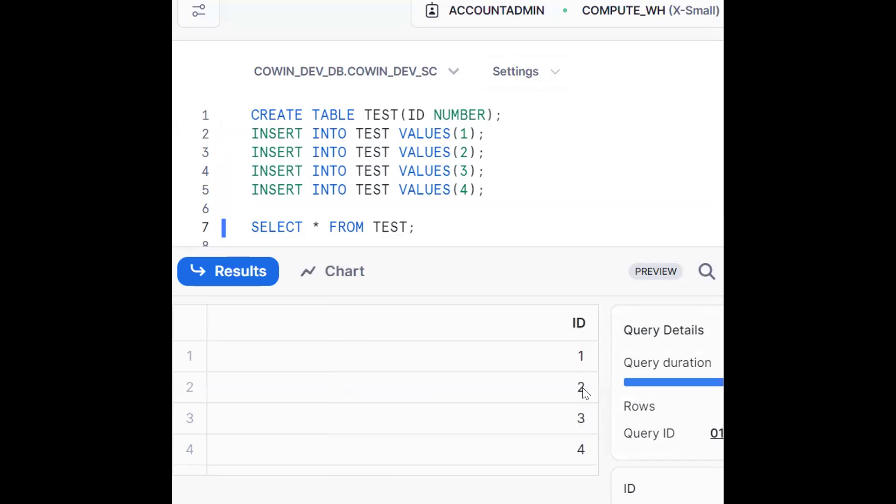
# Step: Run SELECT * FROM TEST T1 JOIN TEST T2 and scroll through the 16 pairings
pyautogui.write('T')
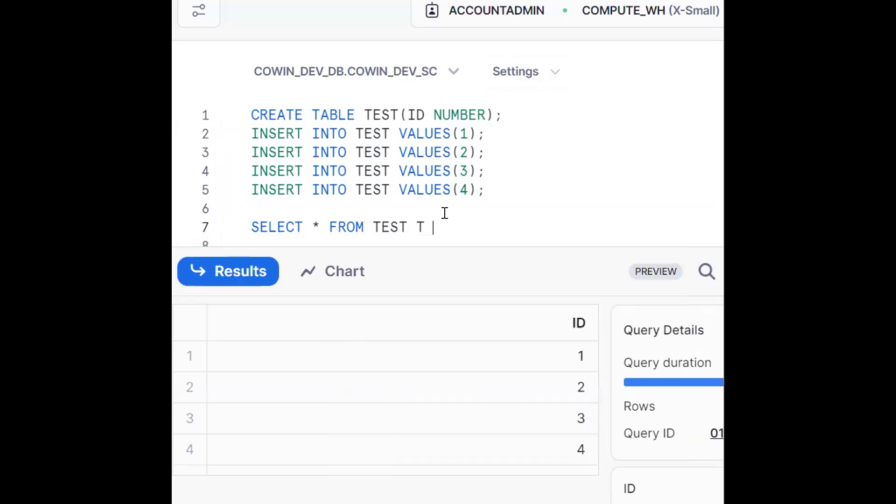
pyautogui.write('JOIN')
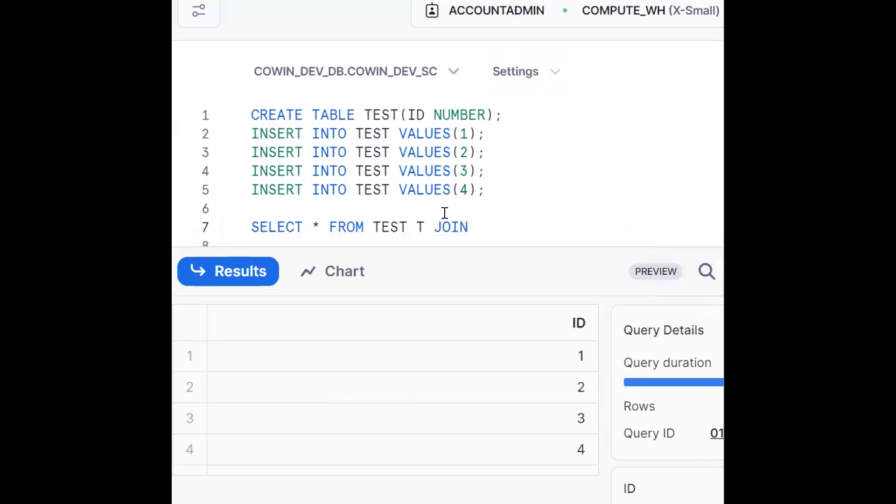
pyautogui.write('1')
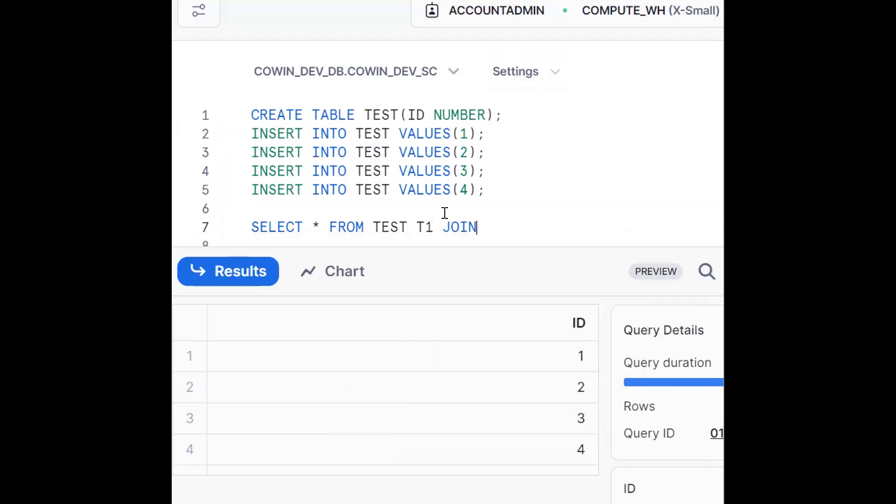
pyautogui.write('TEST T2')
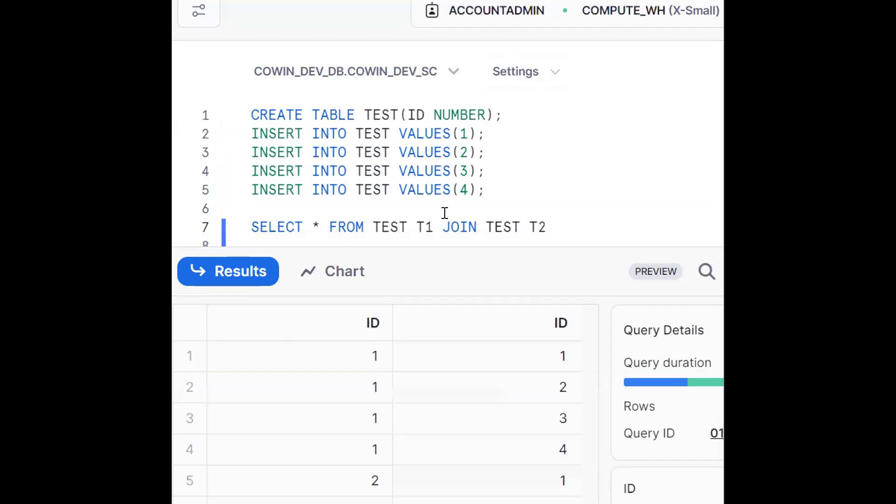
pyautogui.click(560, 323)
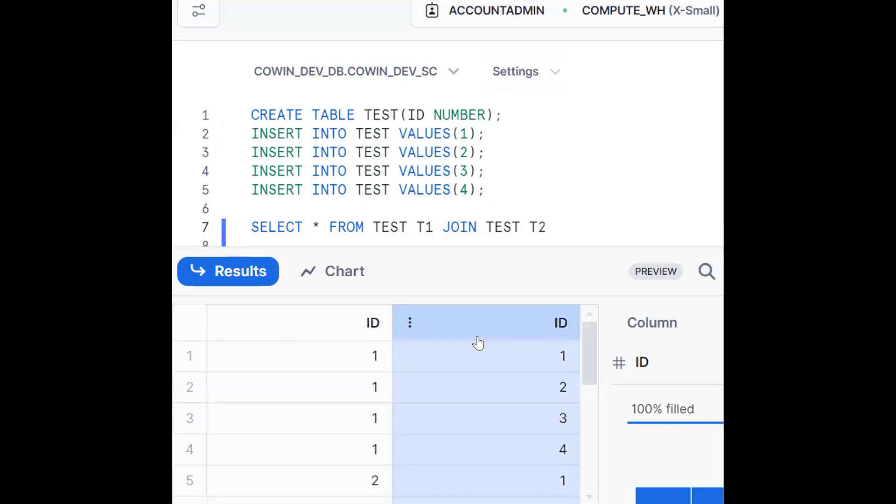
pyautogui.scroll(-3)
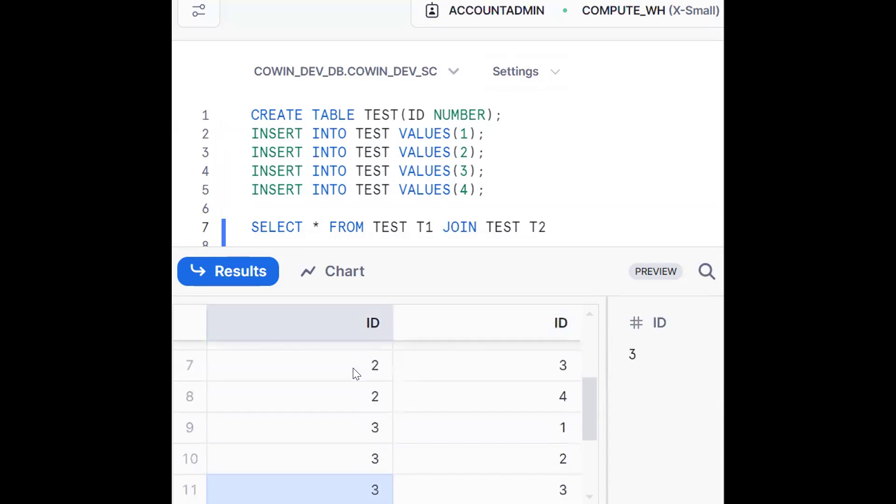
pyautogui.scroll(-3)
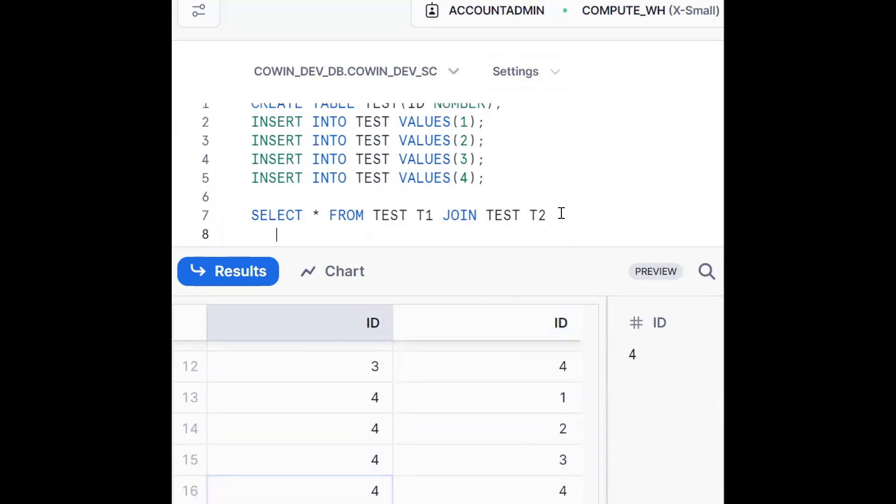
# Step: Add ON T1.ID >= T2.ID, select only T1.ID, and review the results
pyautogui.write('ON T1.ID = T2.ID')
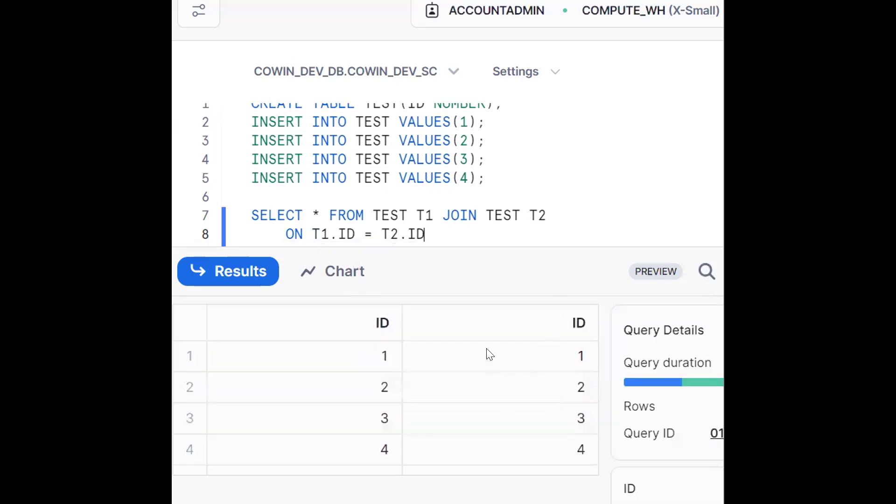
pyautogui.moveTo(392, 178)
pyautogui.write('>')
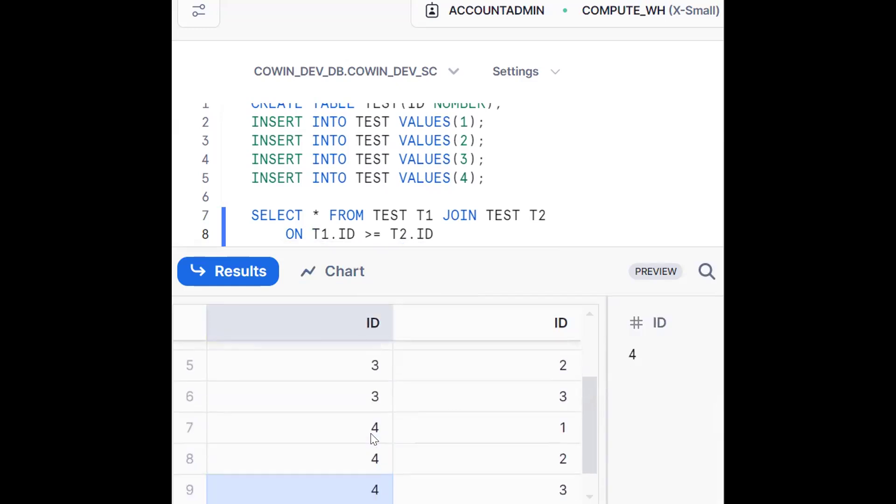
pyautogui.scroll(-3)
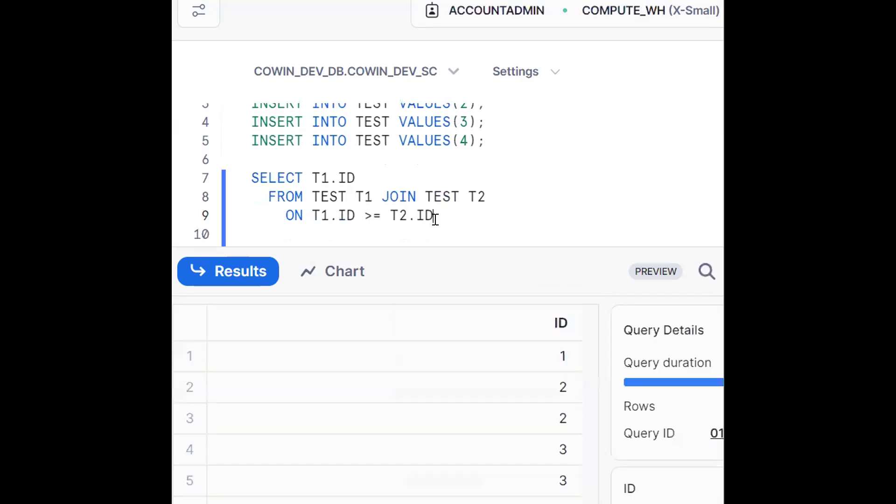
# Step: Write SELECT * FROM TEST T1 JOIN TEST T2 on line 12 with FROM on its own line
pyautogui.write('S')
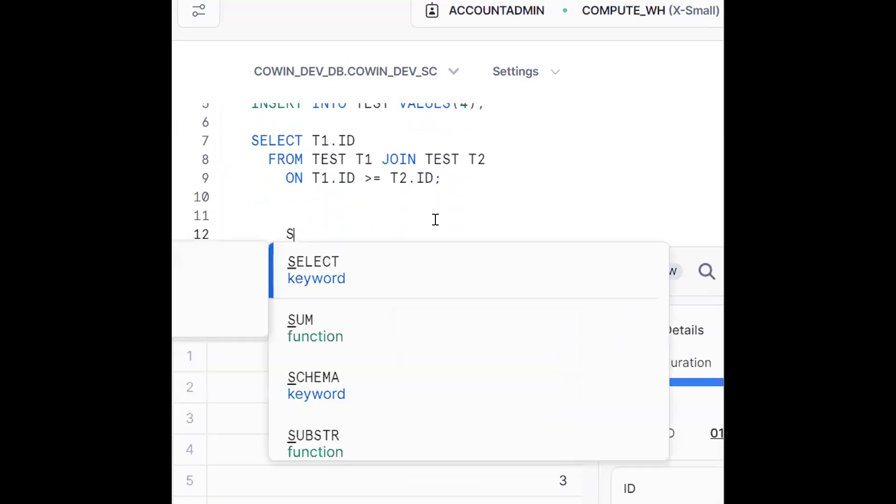
pyautogui.write('ELECT * FROM TES')
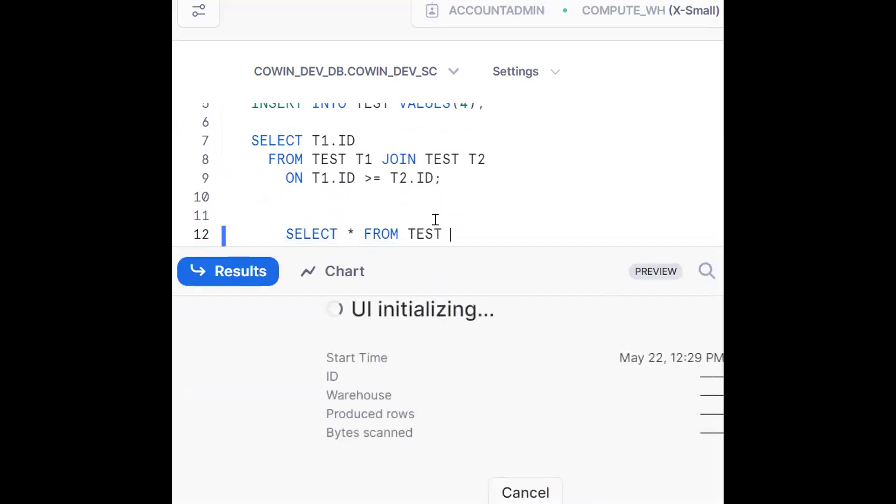
pyautogui.write('T1')
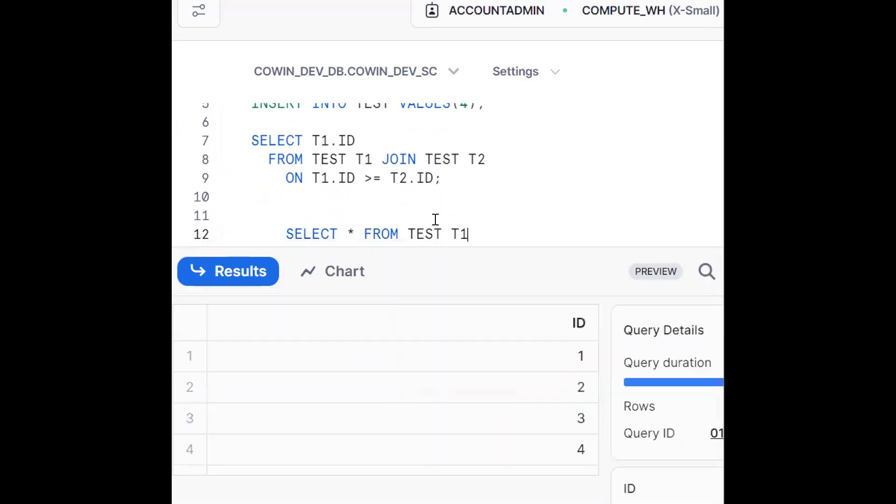
pyautogui.write('JOIN TEST T2')
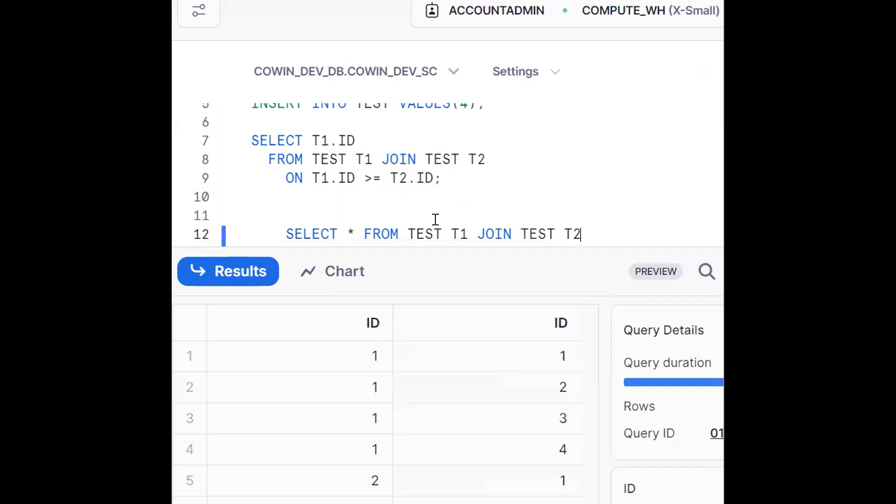
pyautogui.press('enter')
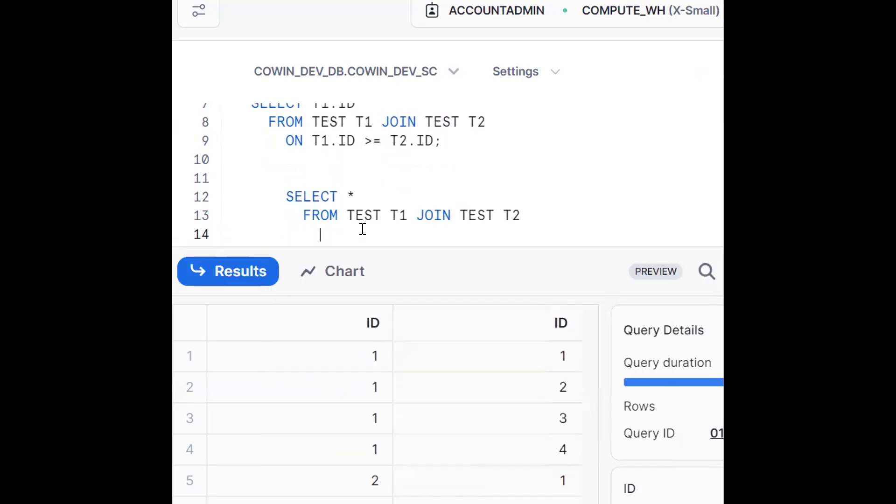
# Step: Join on T1.ID >= T2.ID selecting T1.ID, and scroll the ten result rows
pyautogui.write('ON T1.ID  >= T2.ID')
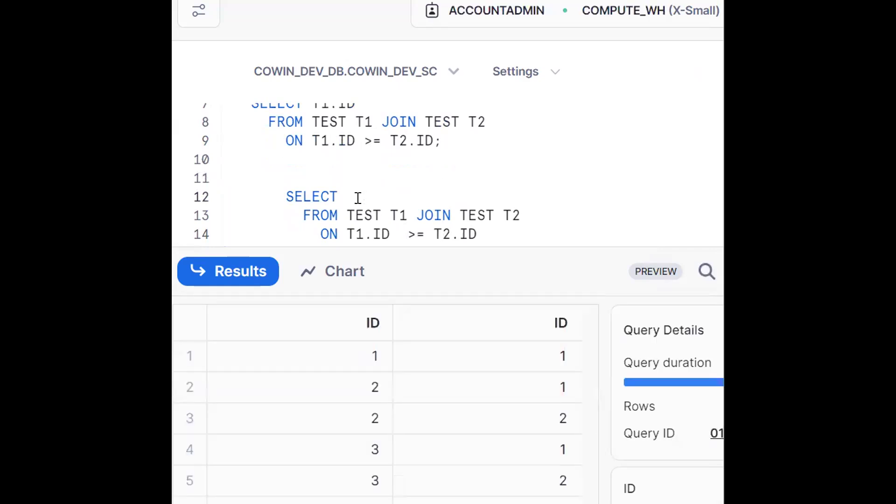
pyautogui.write('T1.ID')
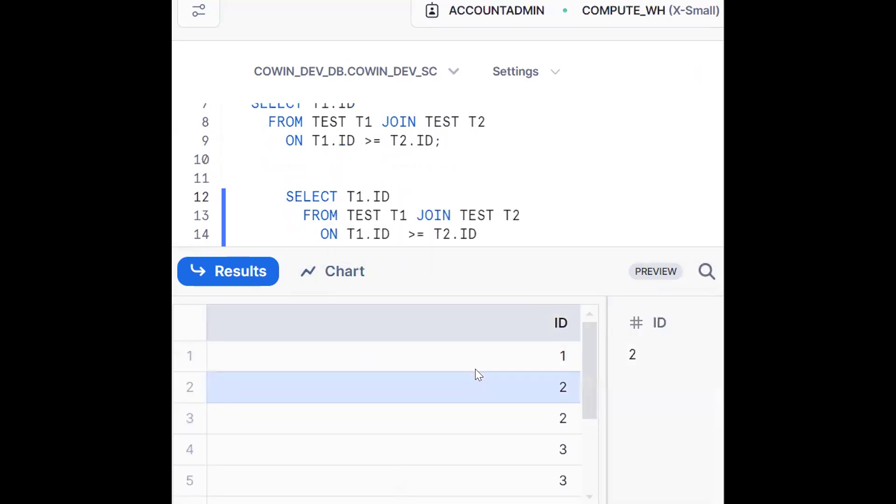
pyautogui.scroll(-3)
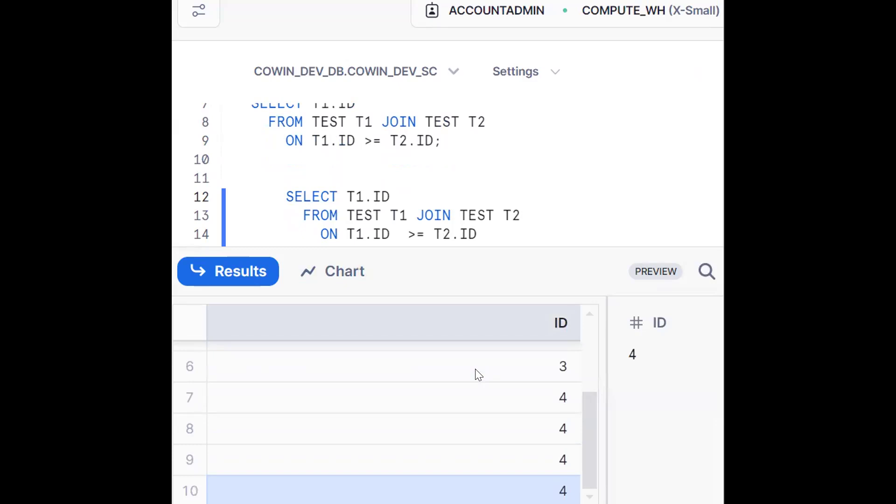